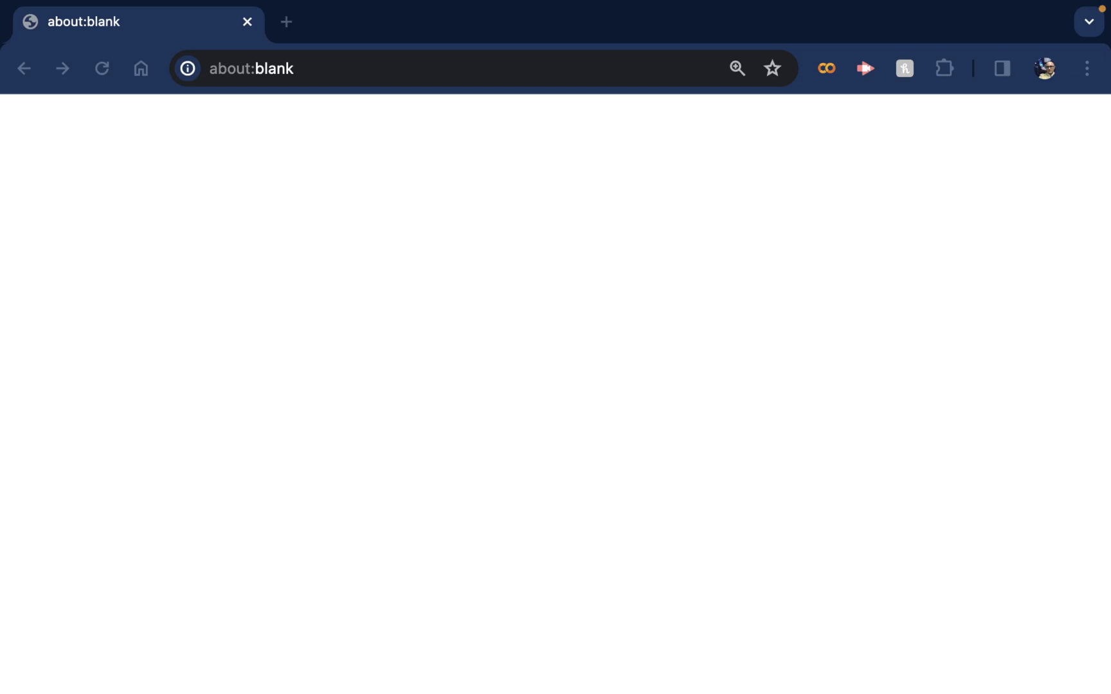
mouse_move(534, 316)
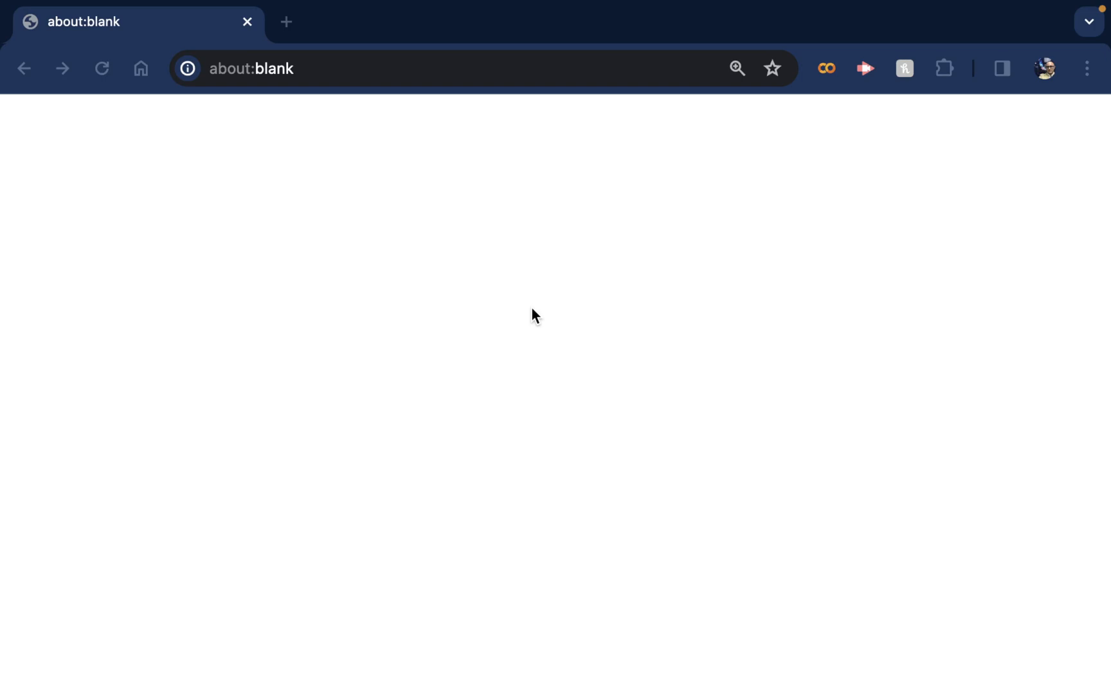
mouse_move(443, 248)
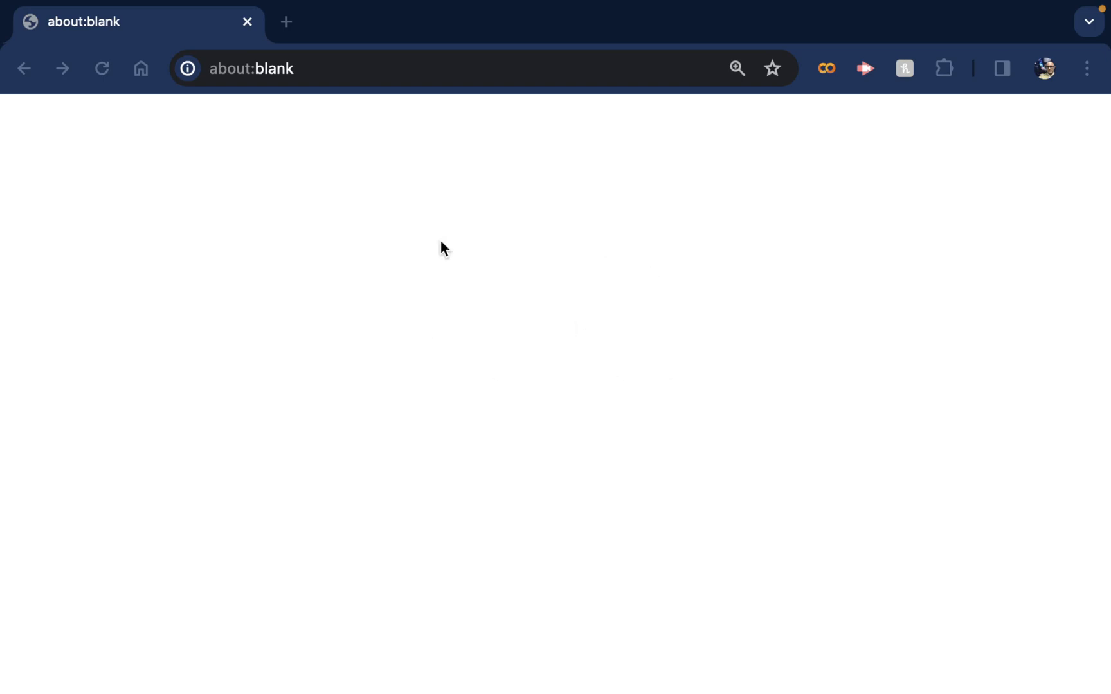
mouse_move(547, 333)
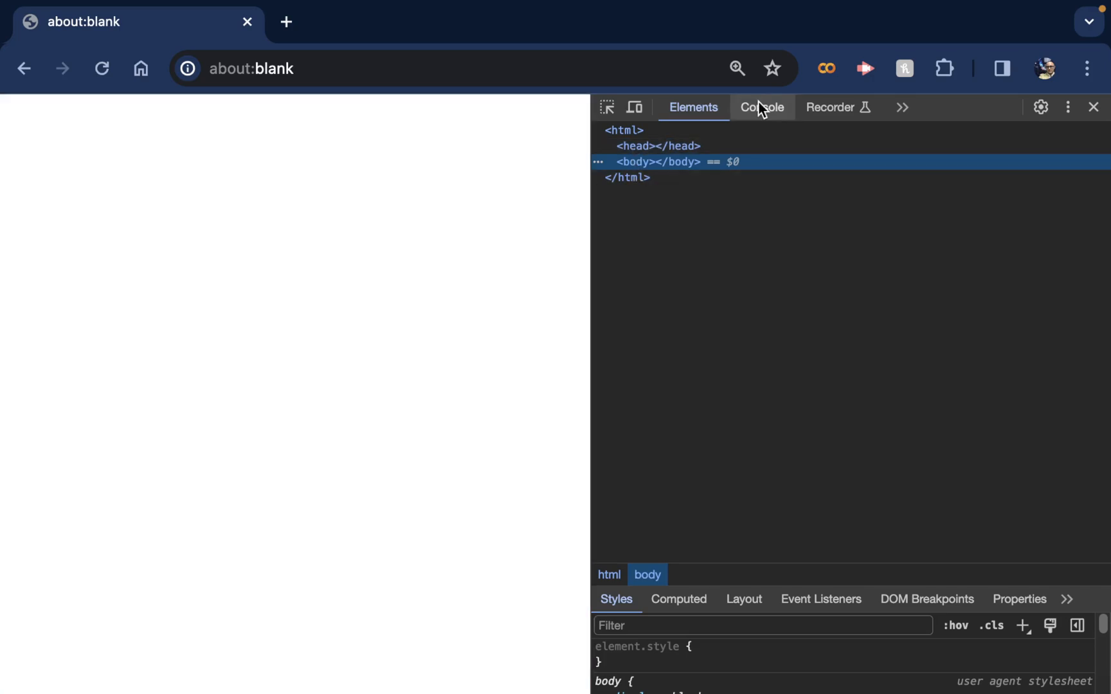
Step: Switch Chrome DevTools to the Console tab beside the blank page
left_click(762, 106)
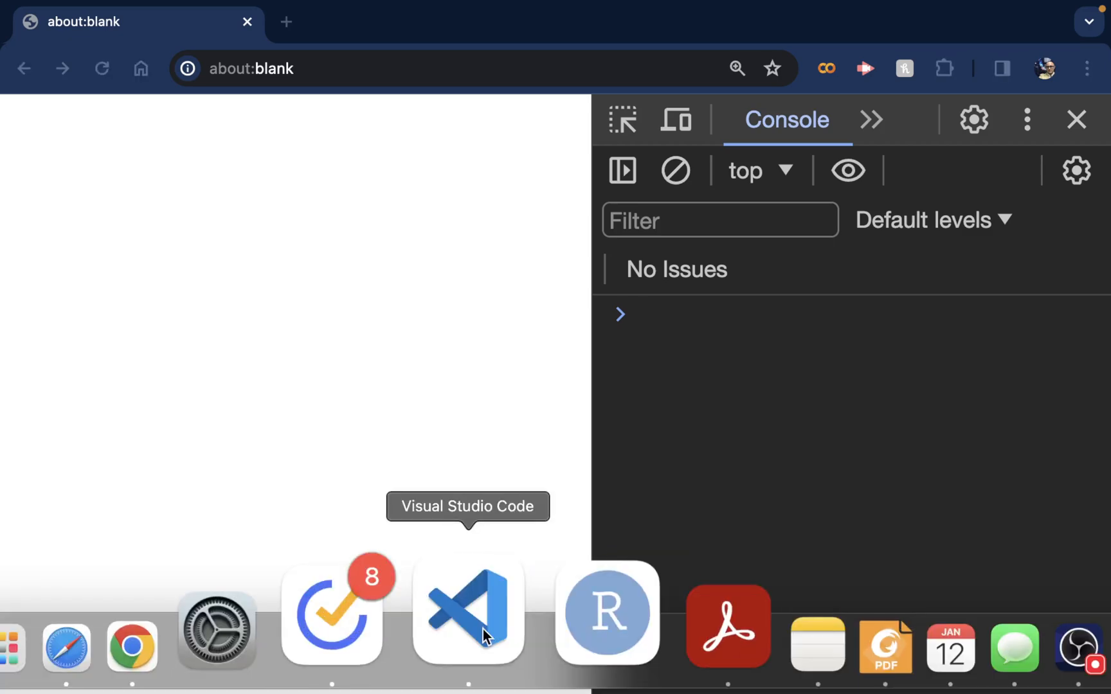
Step: Search for 'visual studio code' in a new Chrome tab
left_click(467, 611)
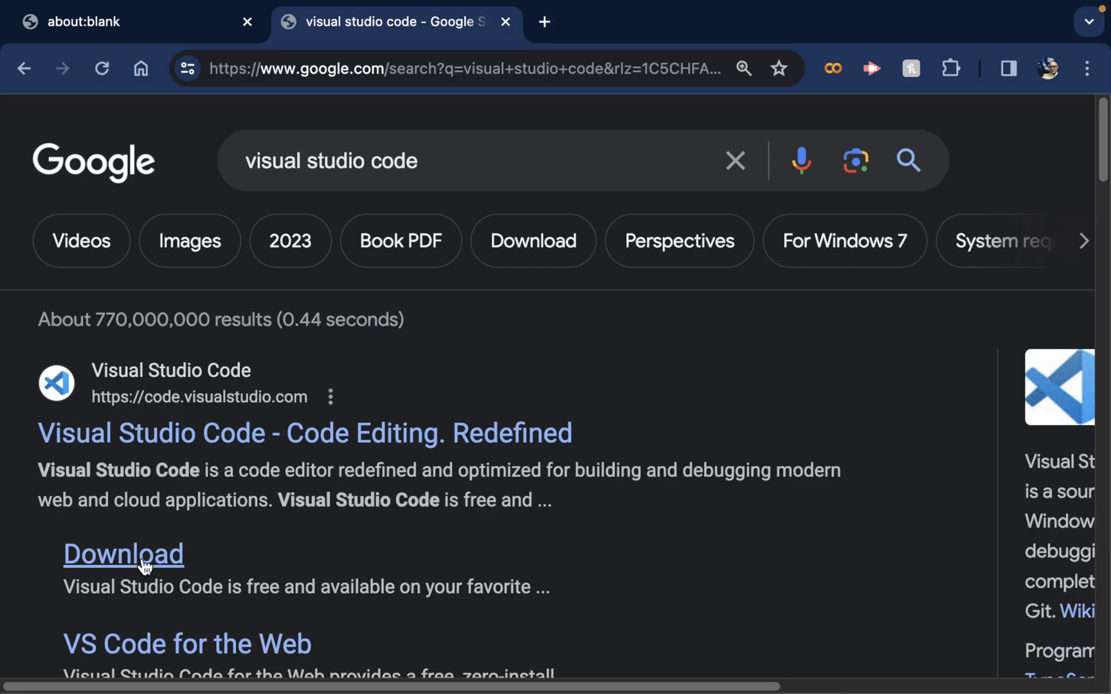
Step: Follow the Download link under the Visual Studio Code search result
left_click(124, 554)
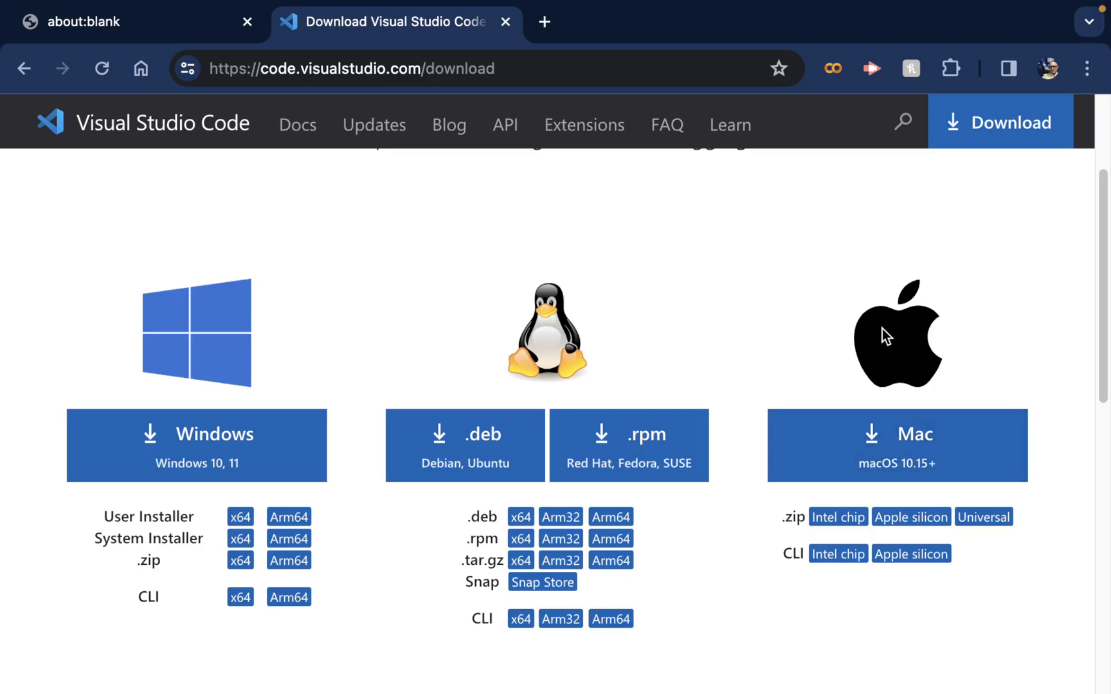
mouse_move(899, 534)
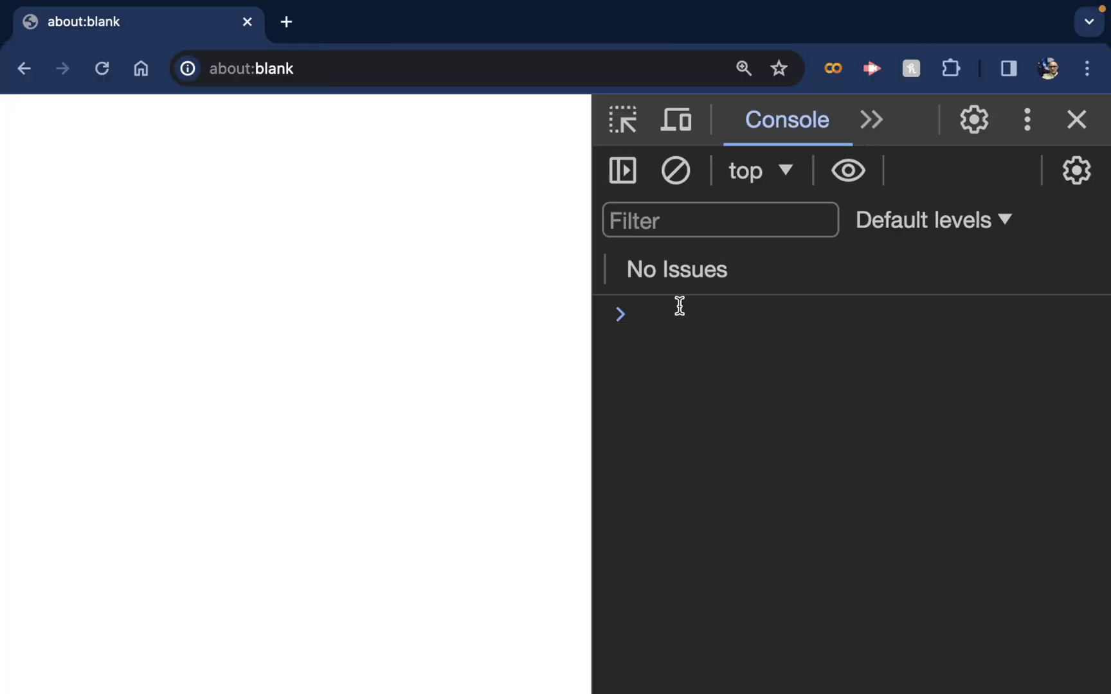
Step: Run alert("Hello, World") and alert("Hello, Bob") in the console, dismissing both popups
type("alert")
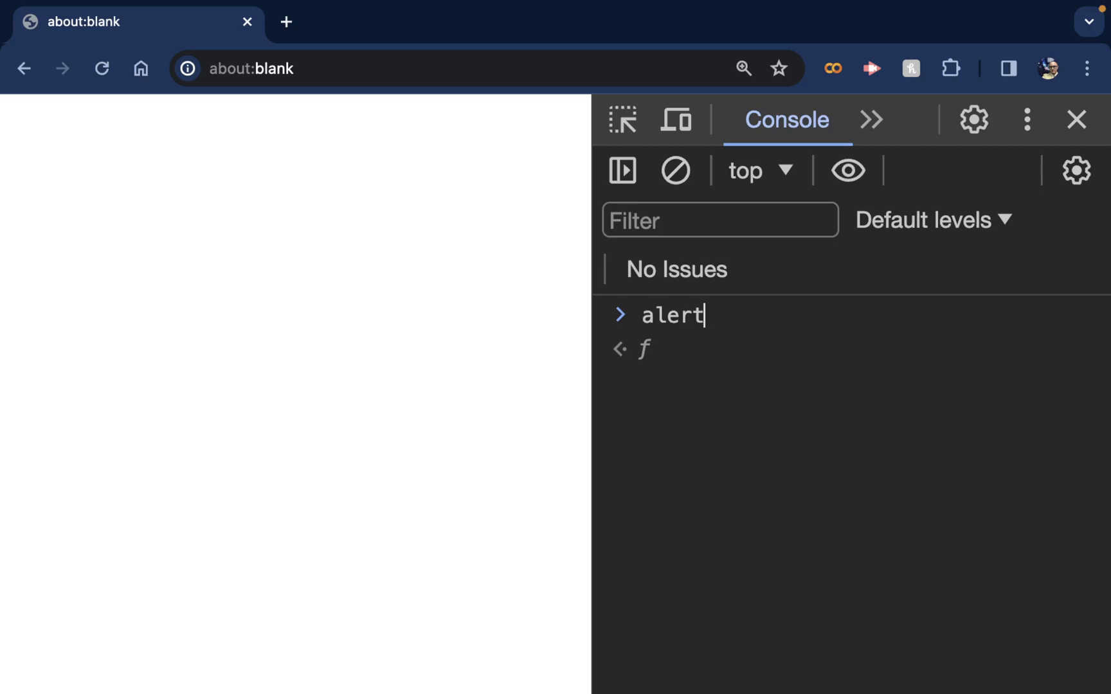
key("Enter")
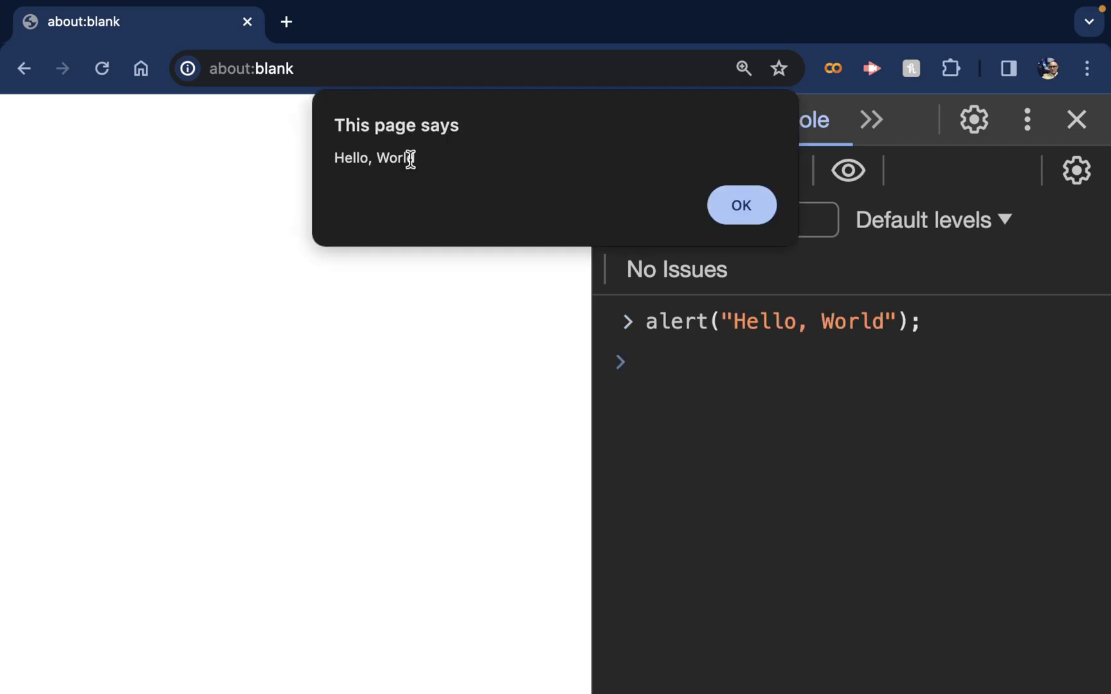
mouse_move(336, 158)
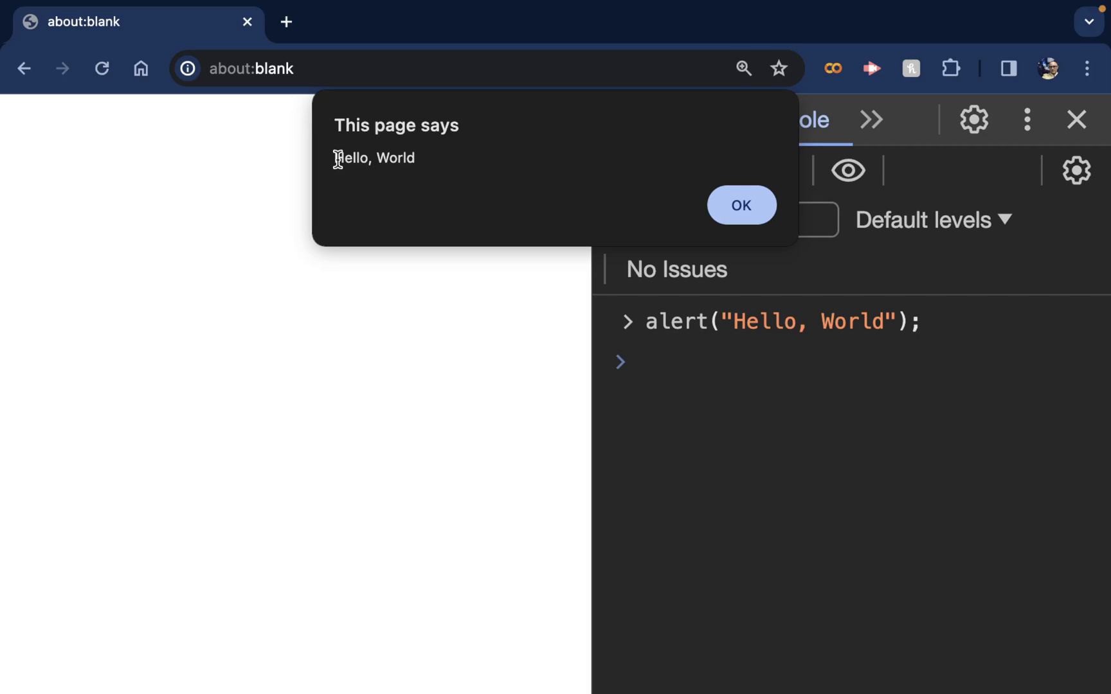
left_click(740, 204)
type("alert(\"Hello, Bob\");")
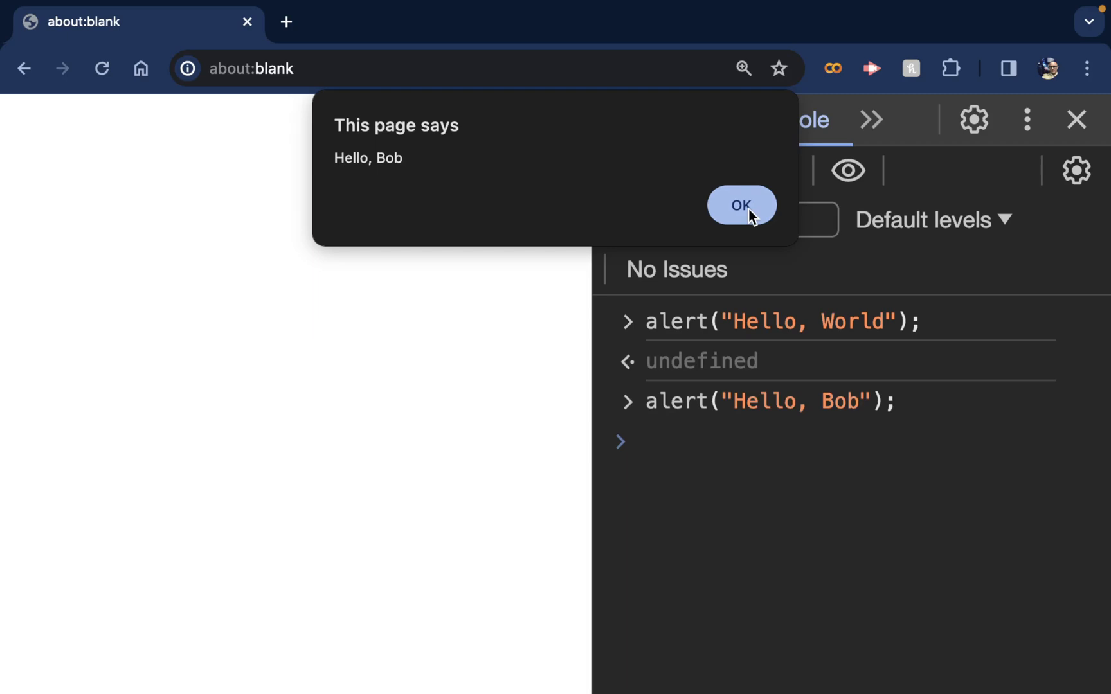
left_click(741, 205)
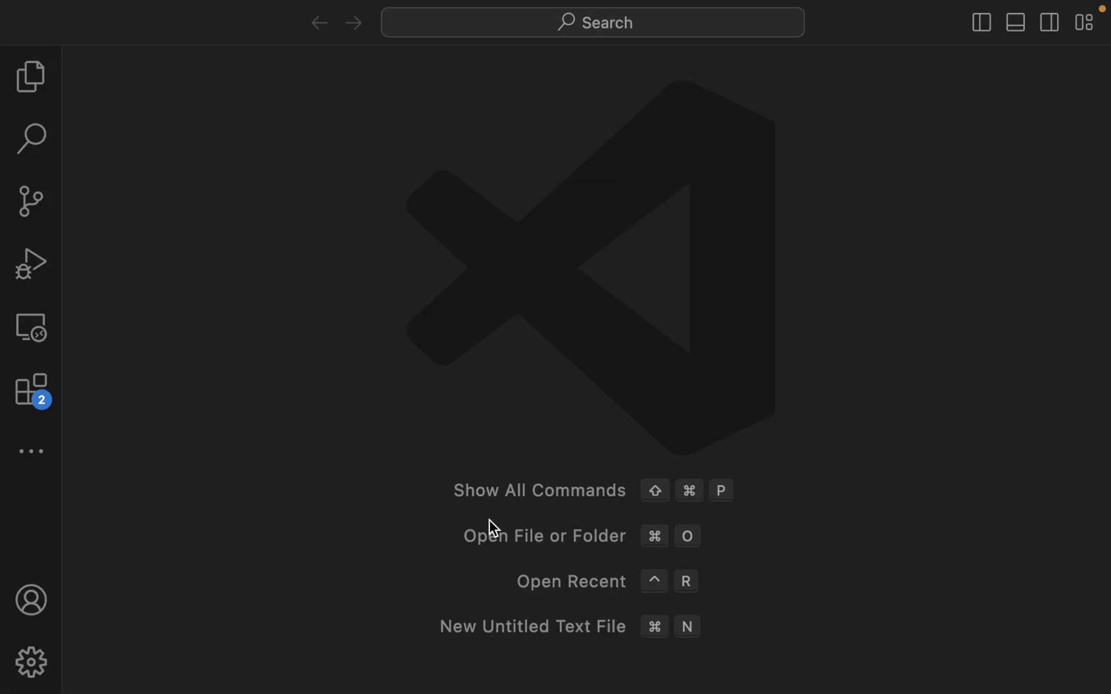
mouse_move(818, 693)
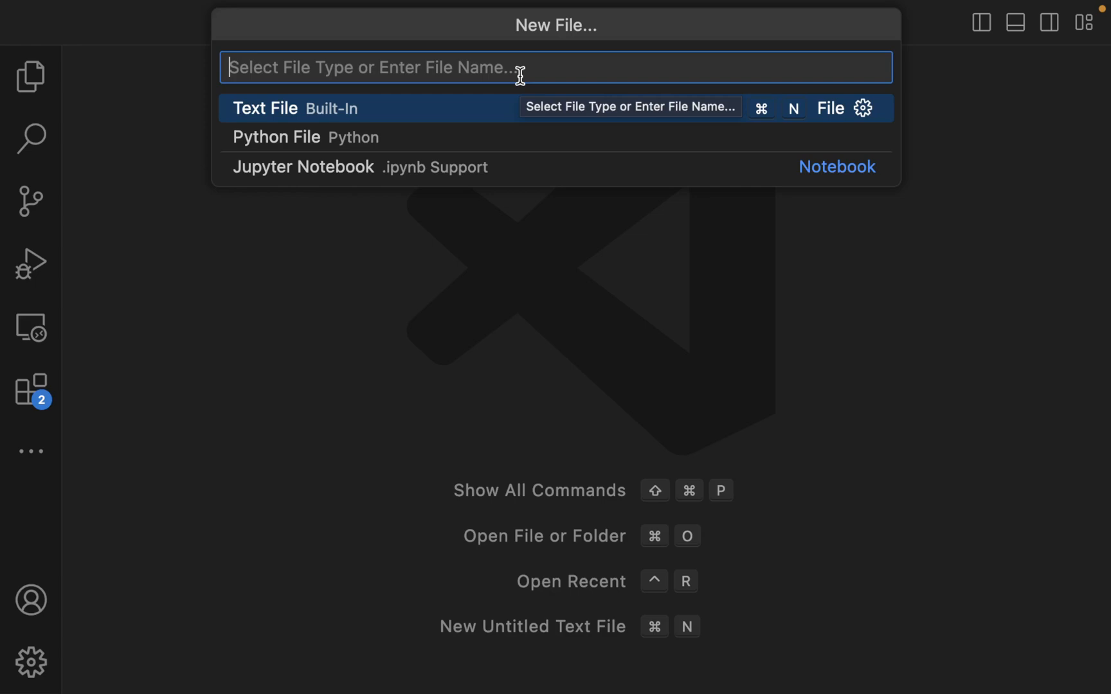
Step: Save a new welcome.html into a new Desktop folder named welcome_folder
type("welcom")
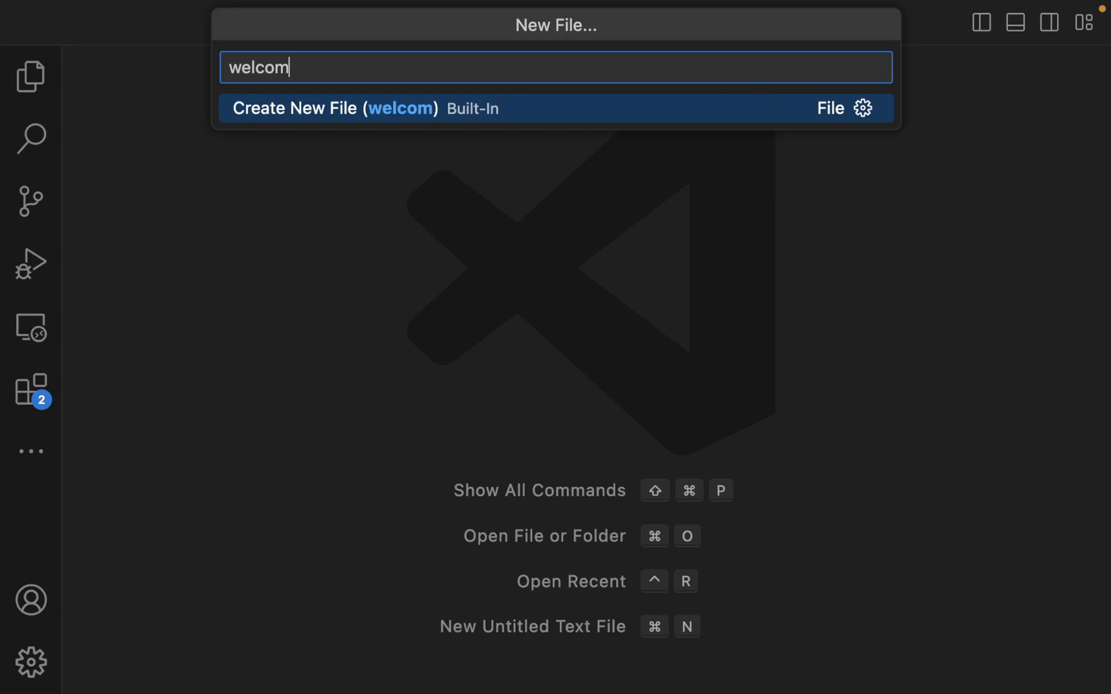
left_click(555, 108)
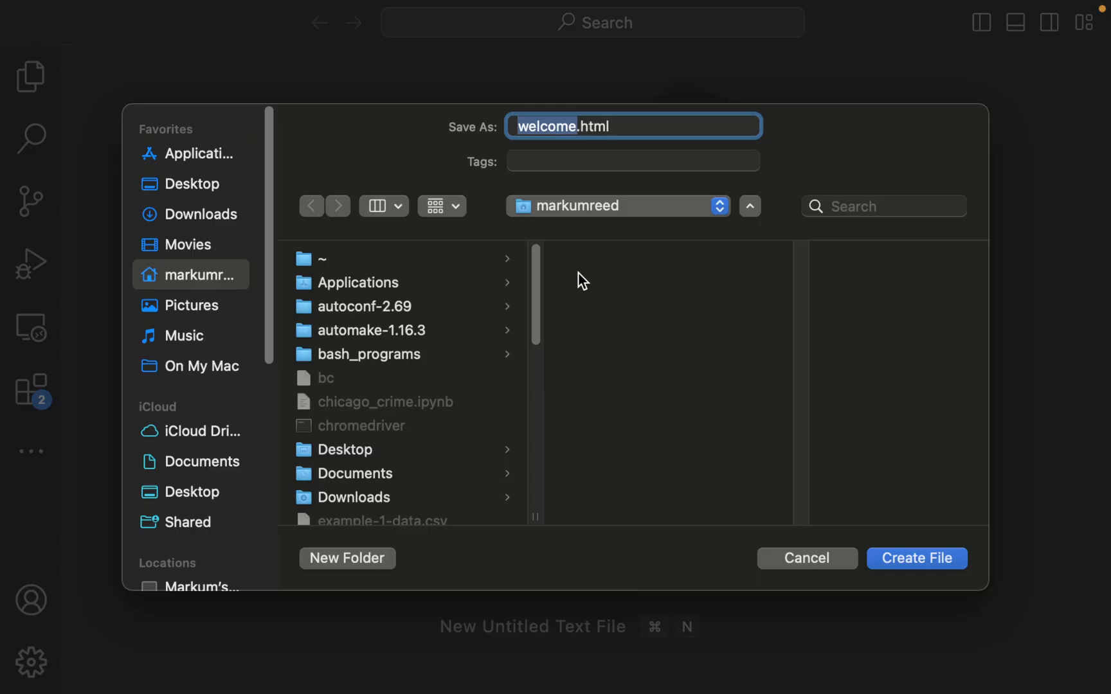
left_click(346, 450)
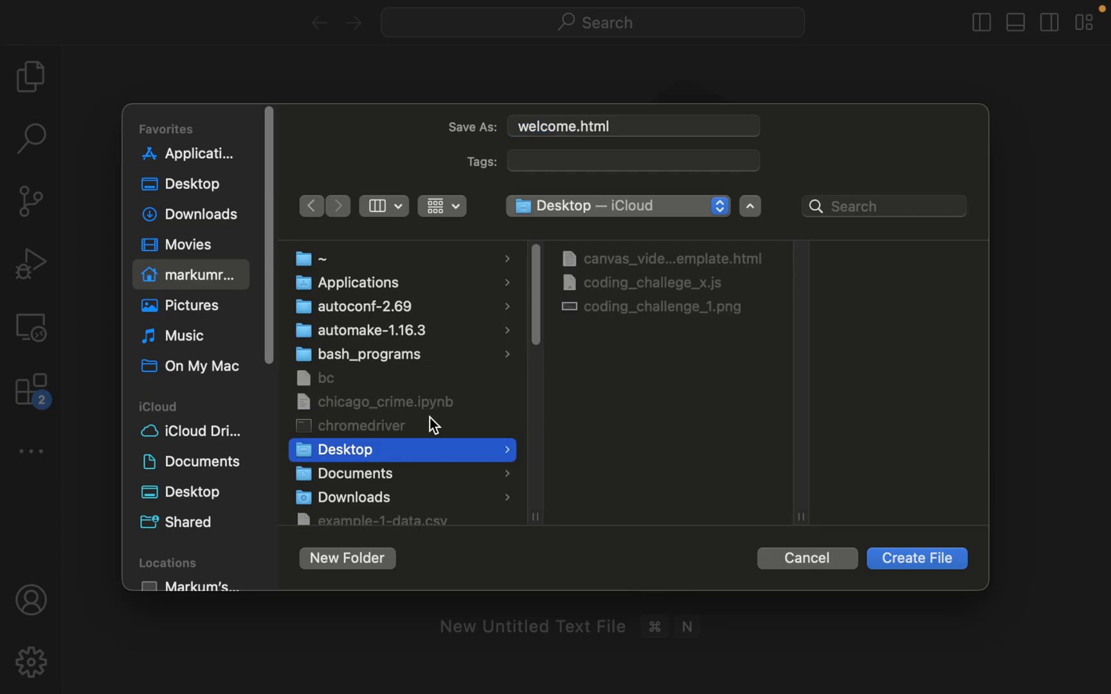
left_click(347, 557)
type("welcome_folder")
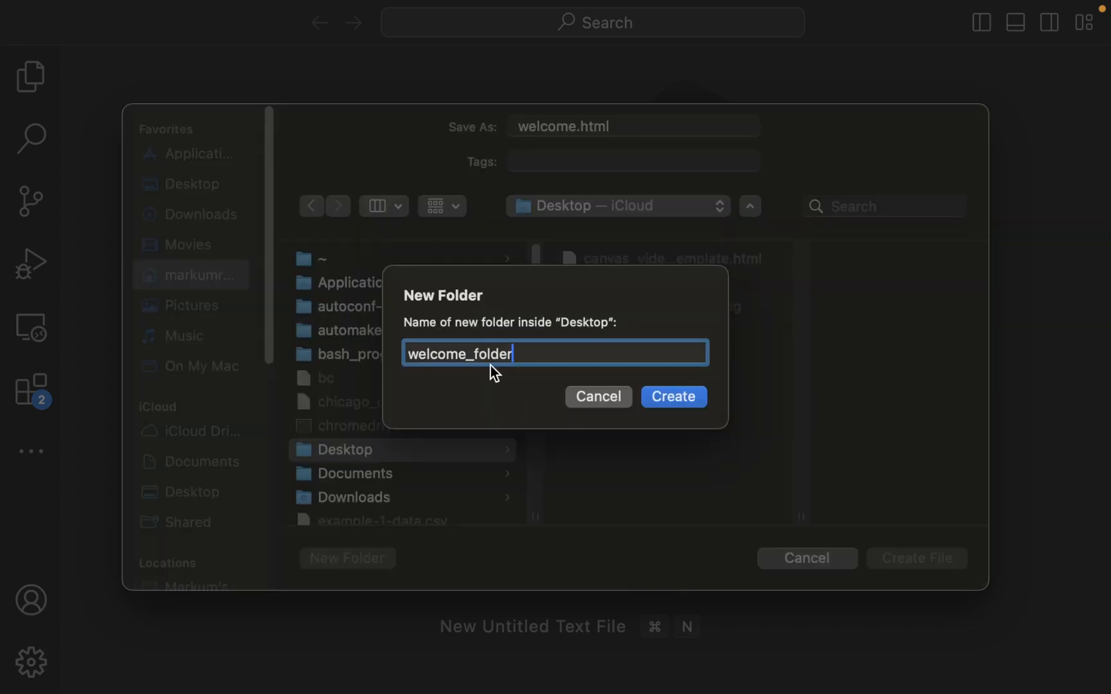
left_click(672, 396)
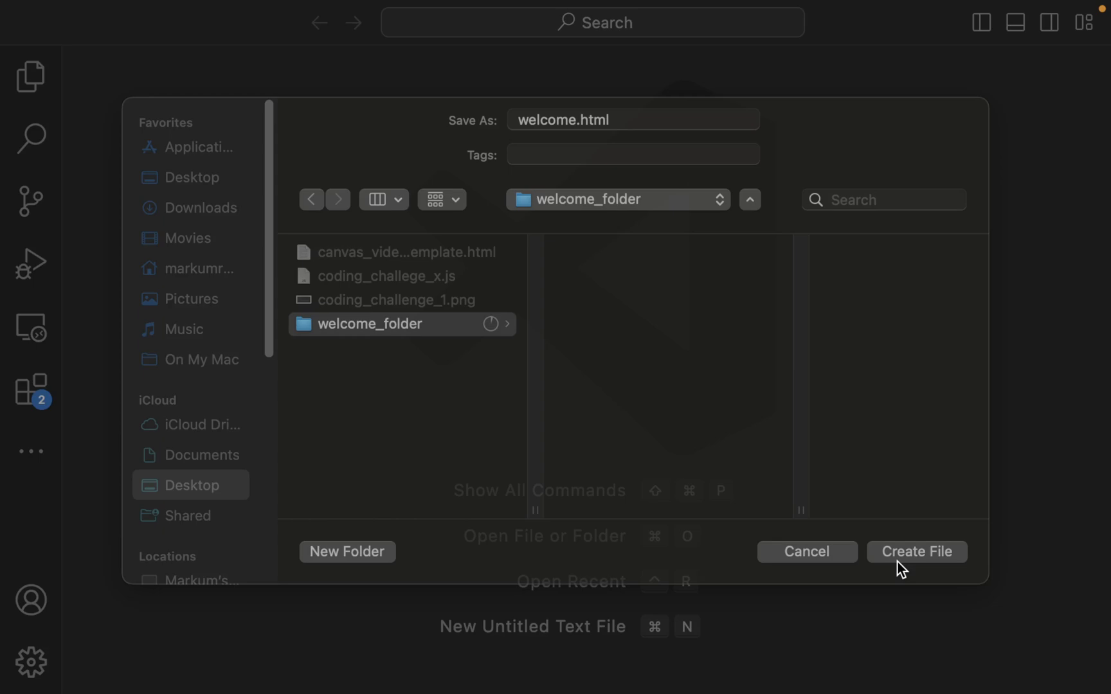
left_click(915, 551)
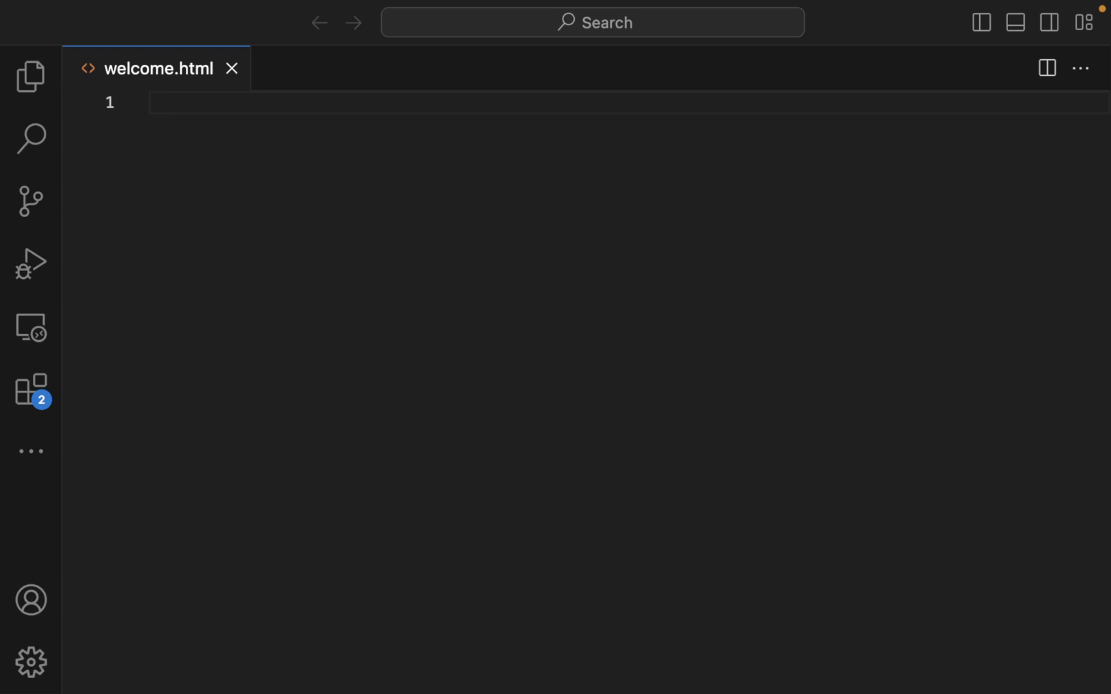
Step: Add a script tag with alert("Hello from the welcome.html file.") to welcome.html
left_click(630, 370)
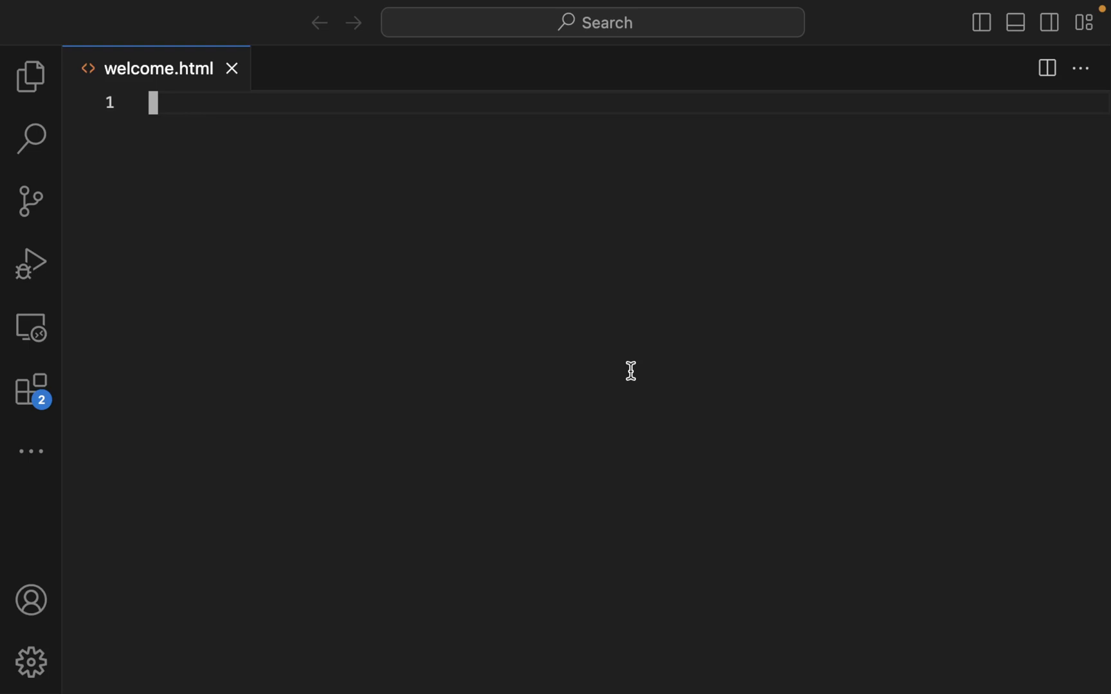
mouse_move(987, 339)
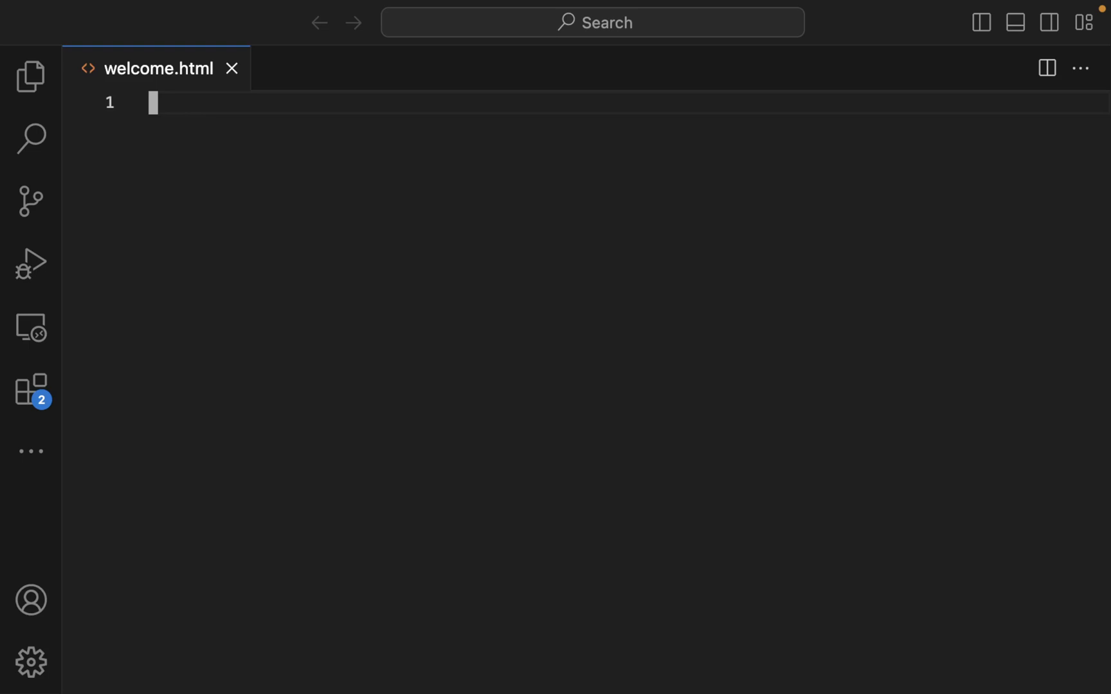
type("scr")
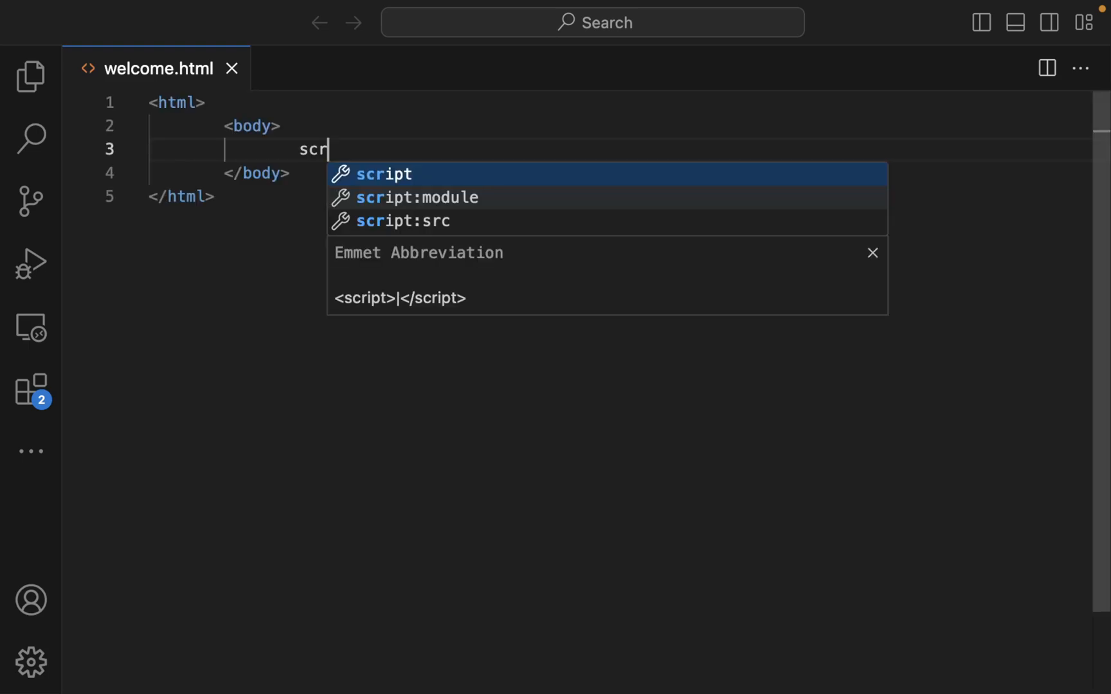
key("Tab")
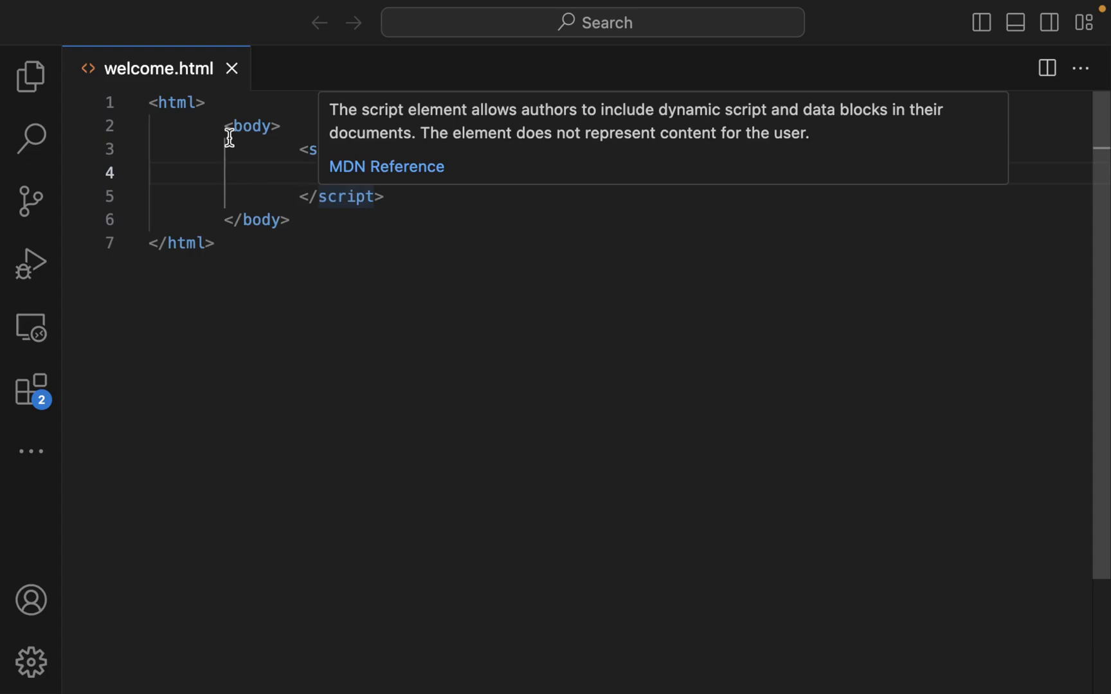
mouse_move(372, 173)
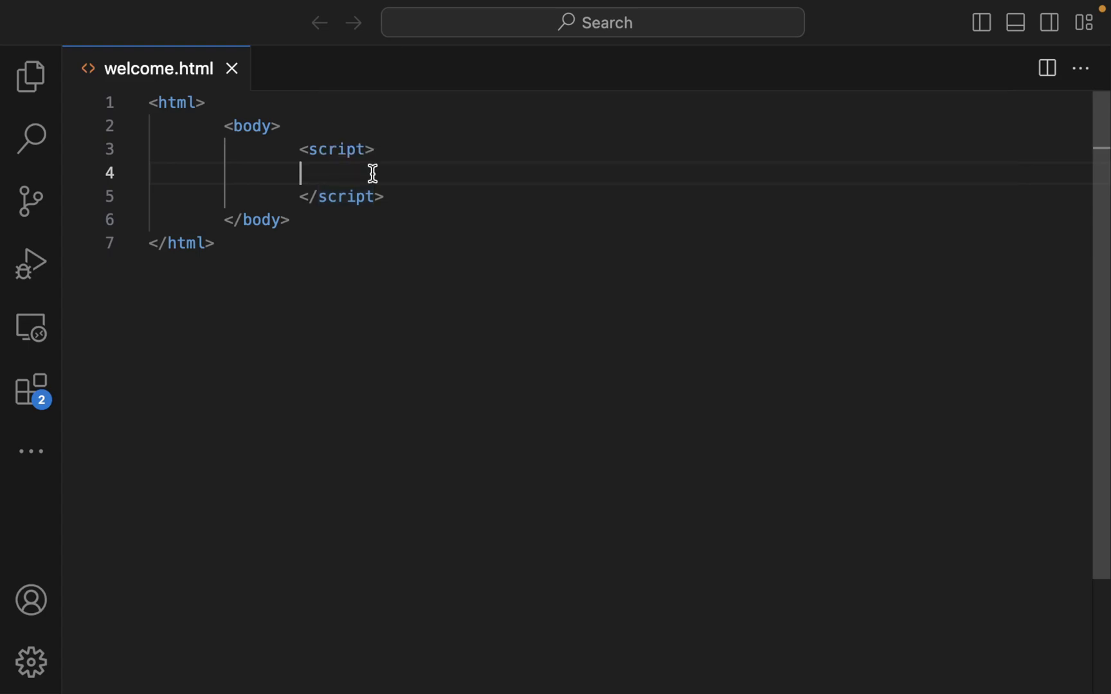
type("alert(\"\")")
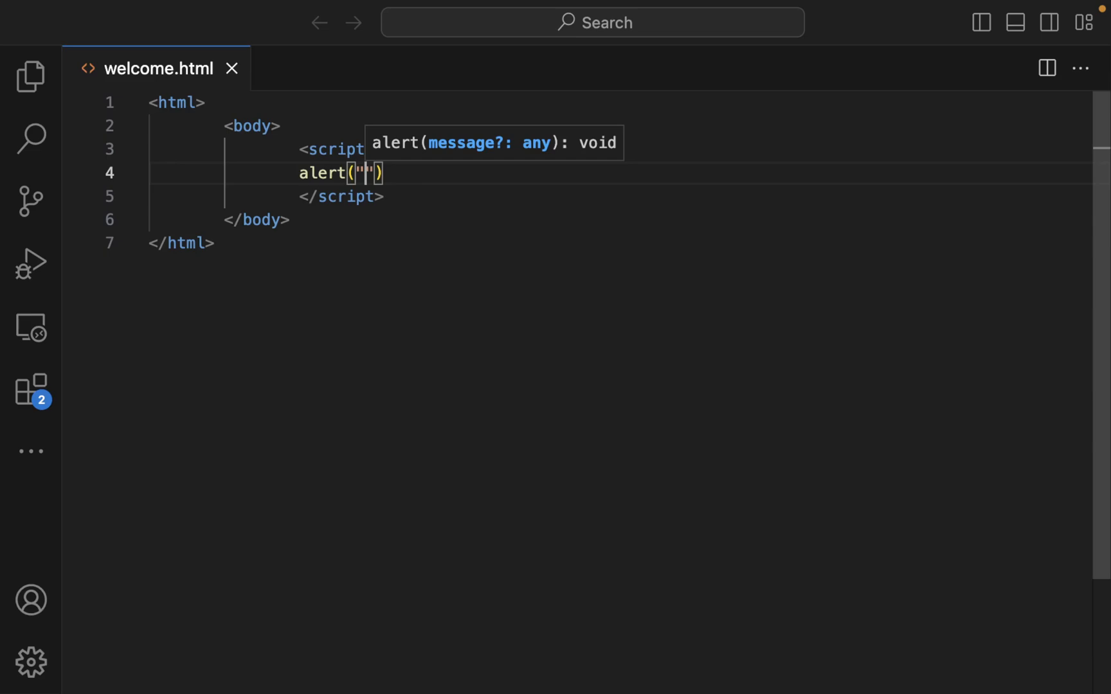
type("Hello from the")
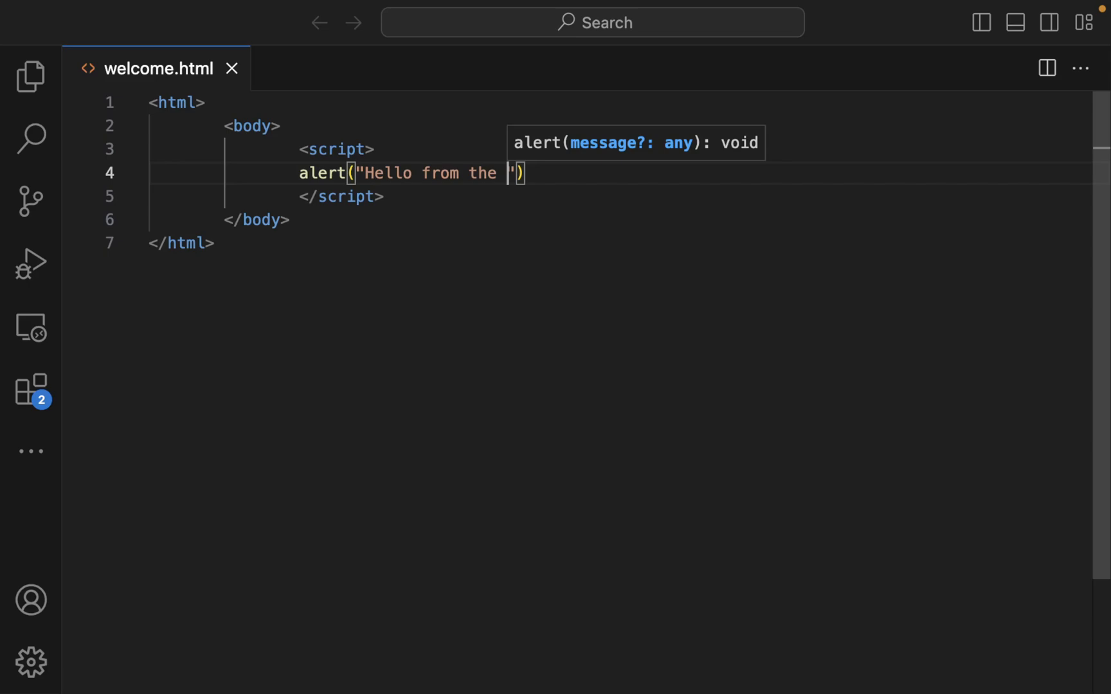
type("welcome.html file.")
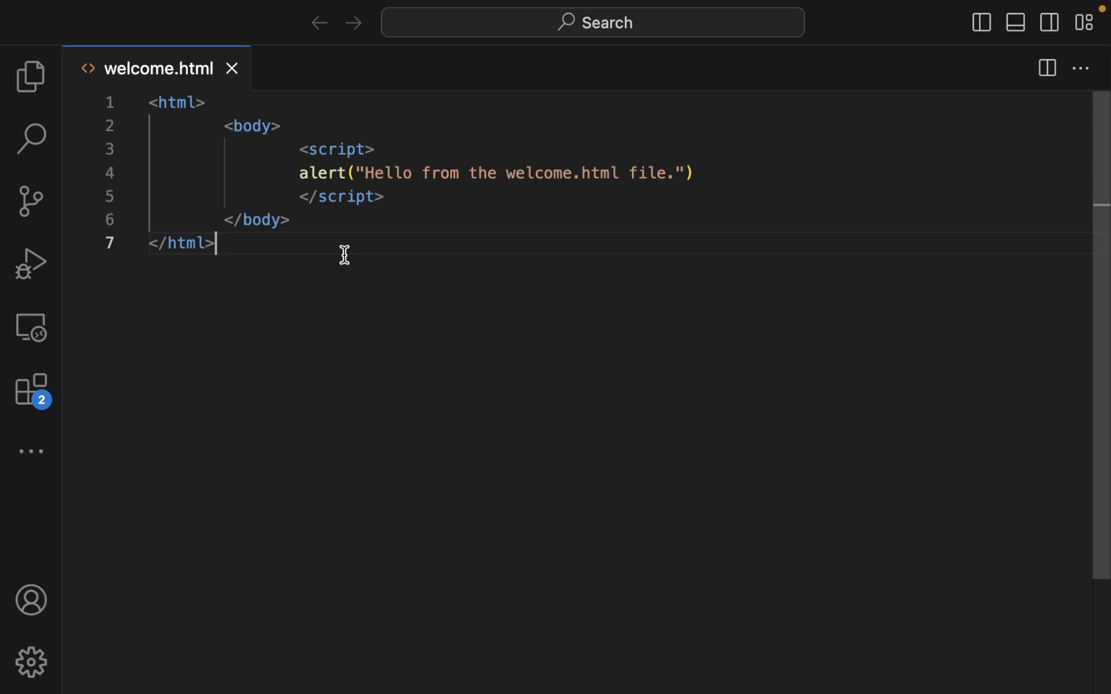
double_click(170, 103)
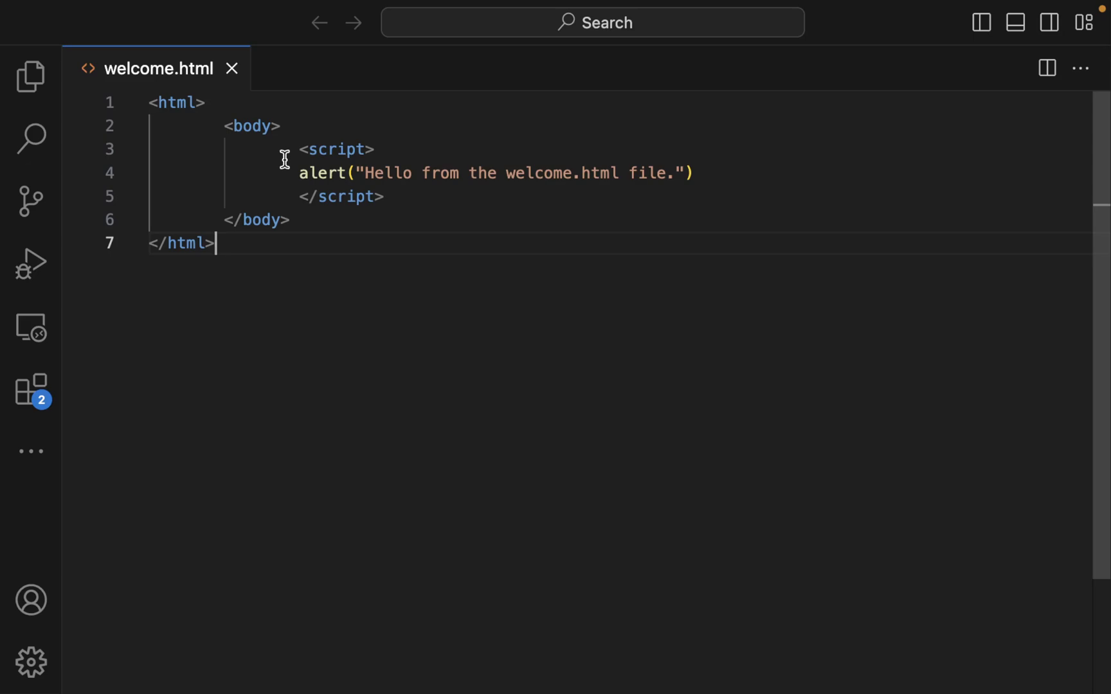
mouse_move(571, 203)
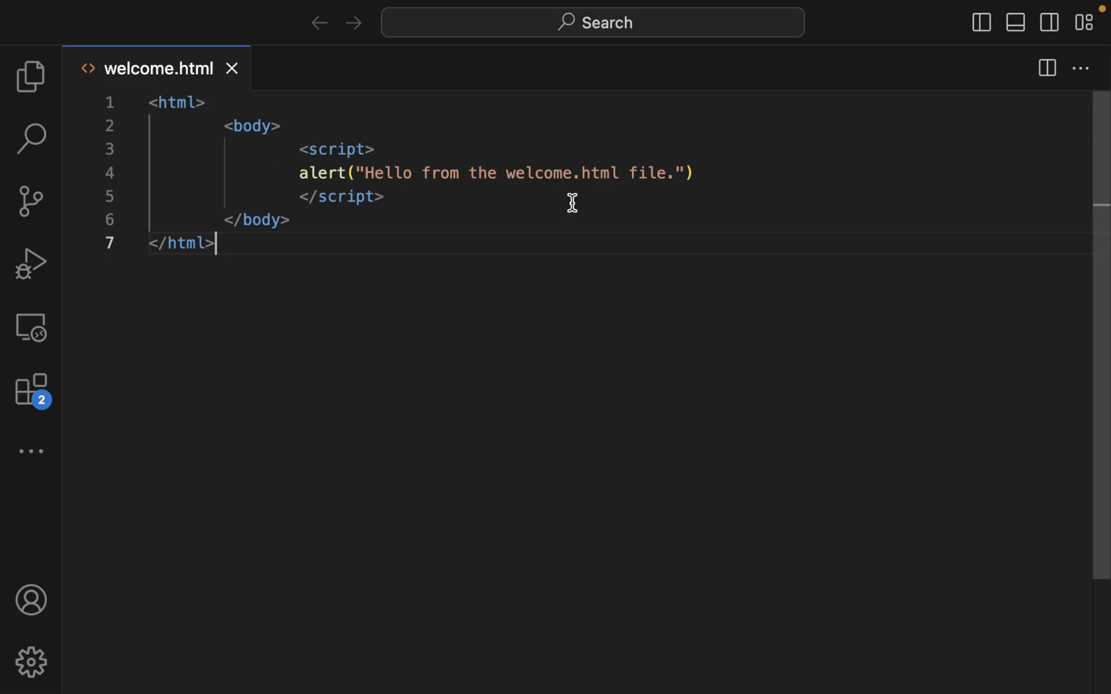